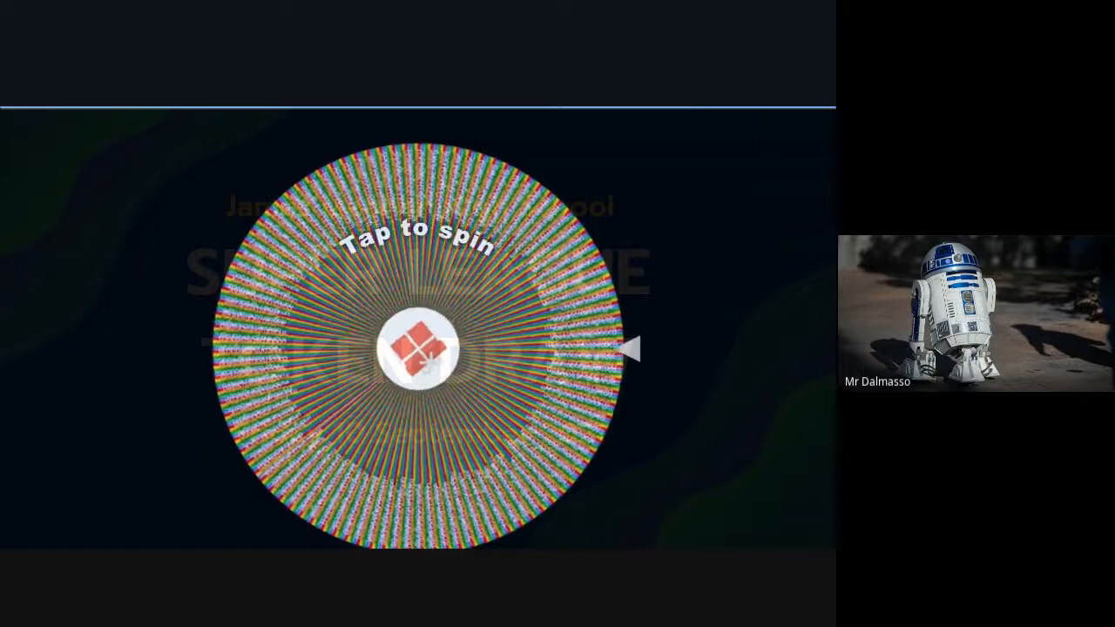
{"action": "left_click", "coordinate": [418, 348]}
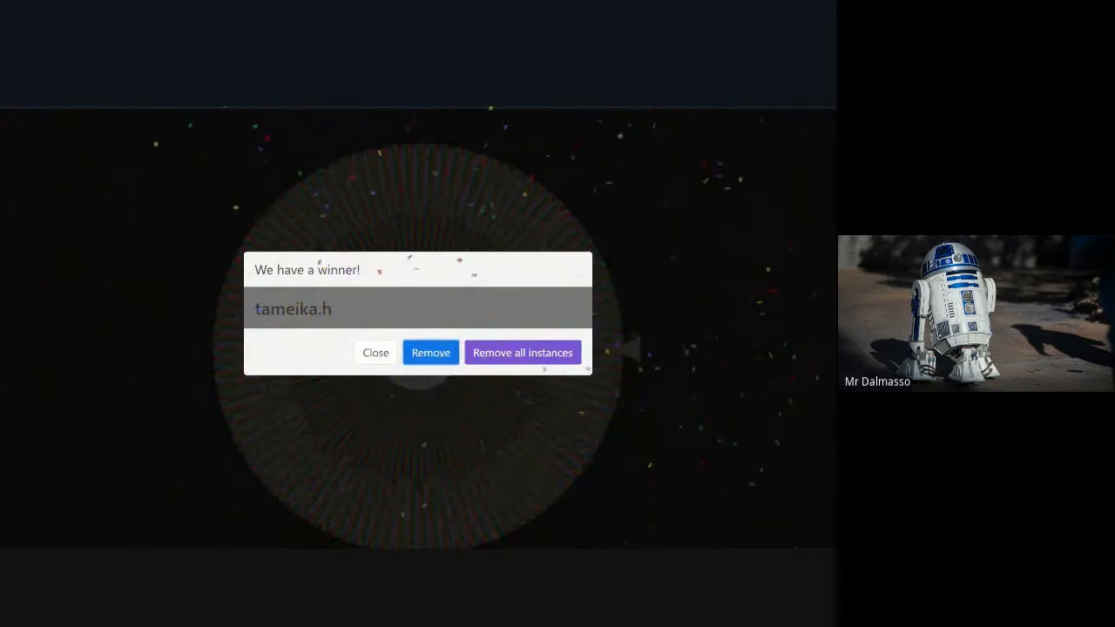
{"action": "left_click", "coordinate": [374, 352]}
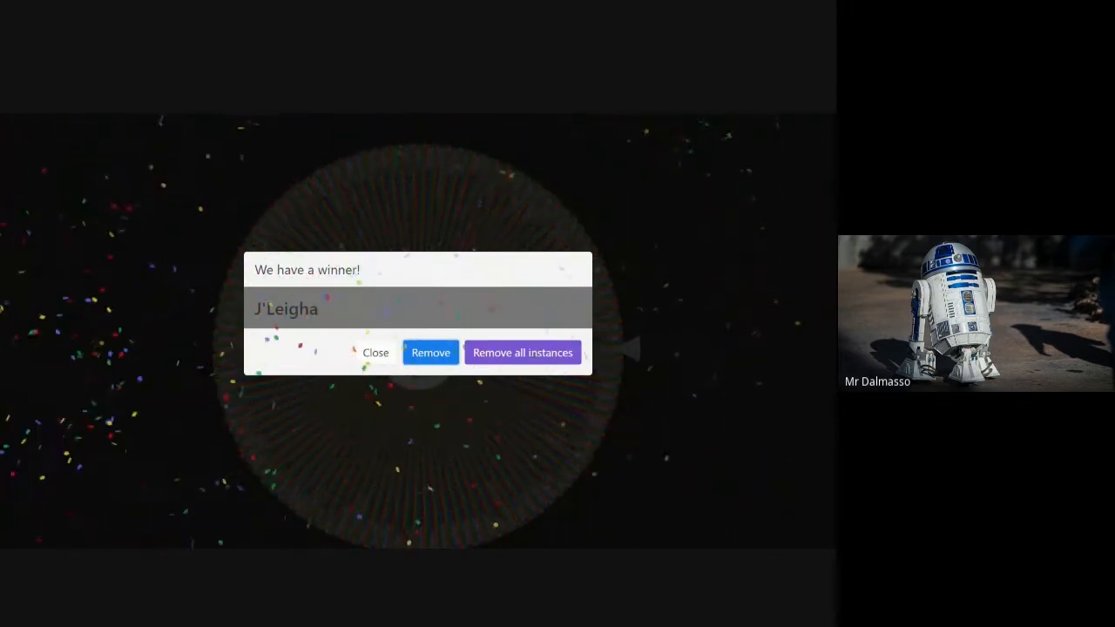
- Dismiss the J'Leigha winner announcement
{"action": "left_click", "coordinate": [376, 352]}
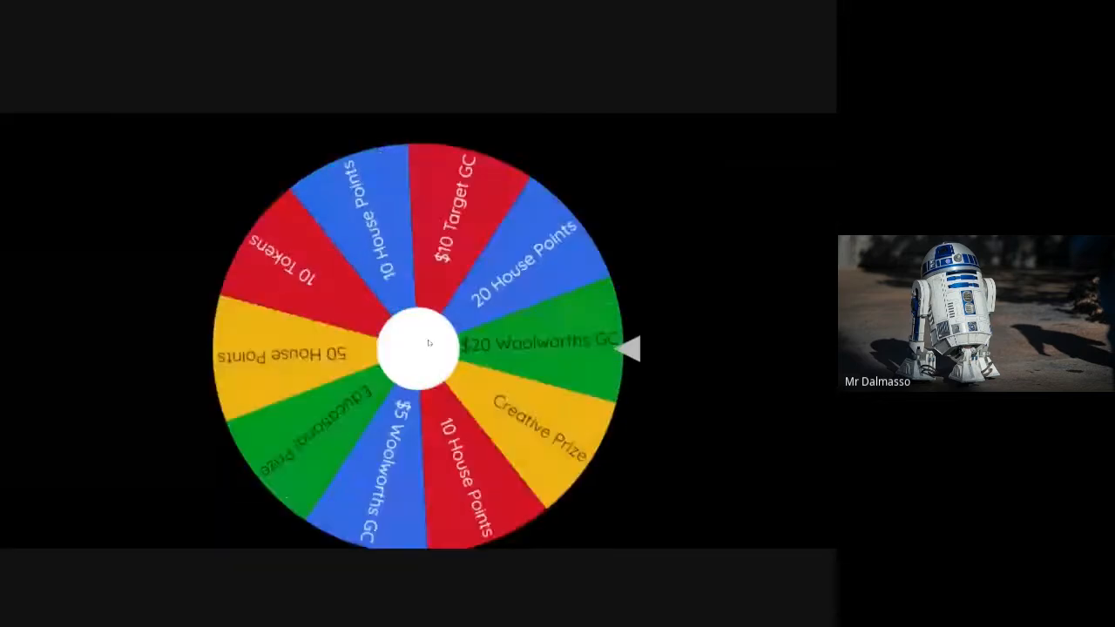